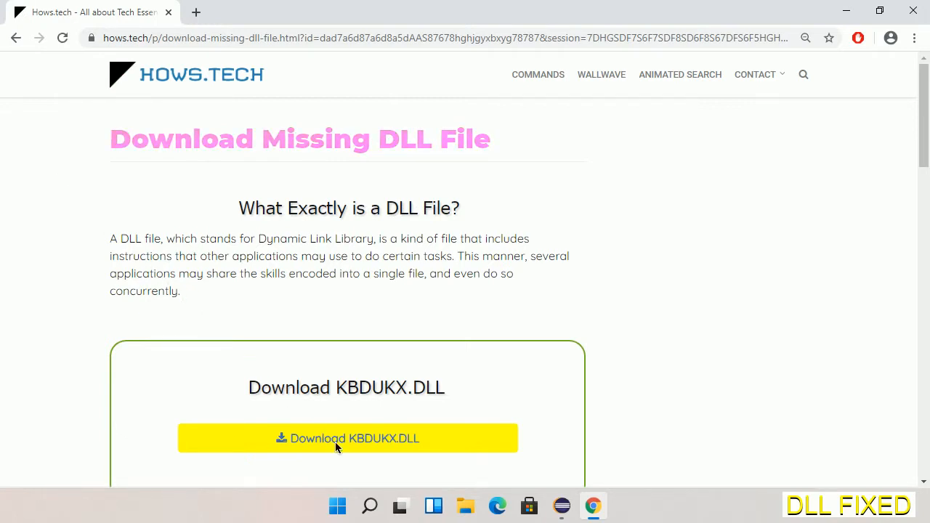
{"action": "mouse_move", "coordinate": [343, 453]}
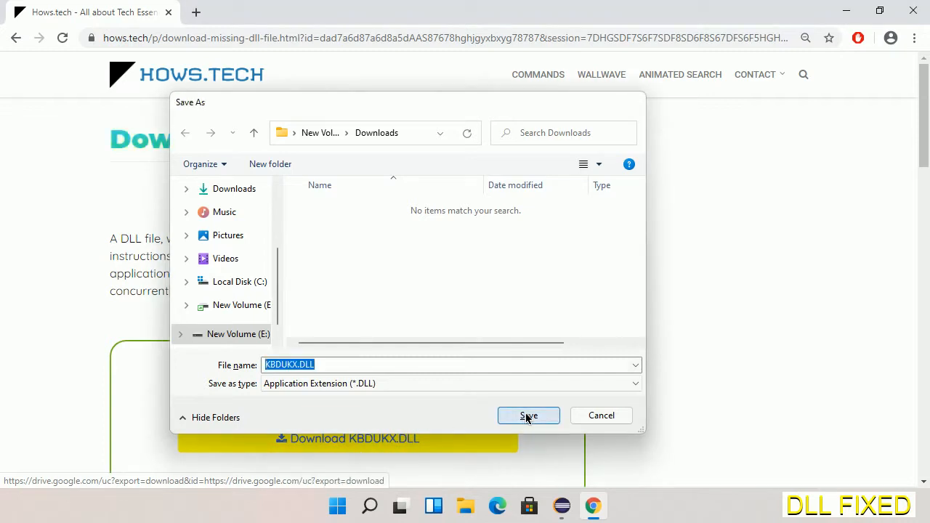
Save KBDUKX.DLL to the Downloads folder and bring up the finished download's options.
{"action": "left_click", "coordinate": [529, 416]}
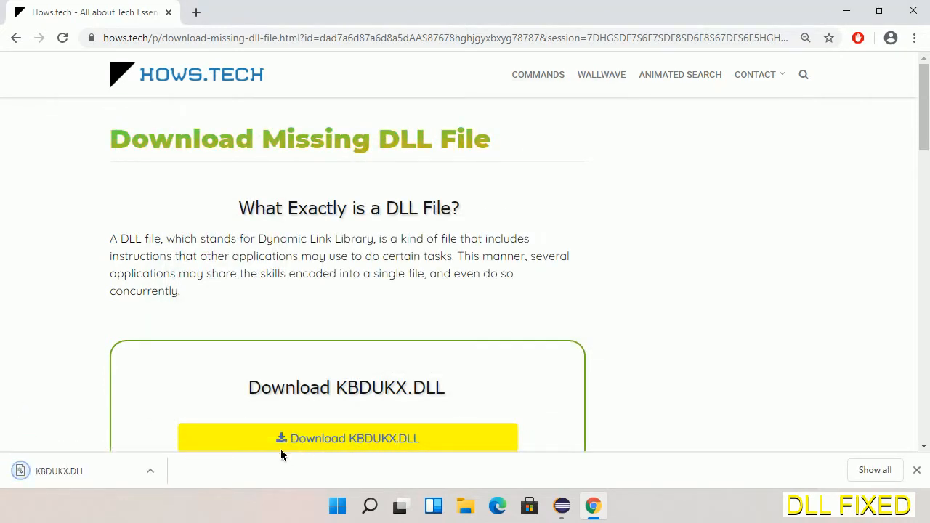
{"action": "left_click", "coordinate": [151, 471]}
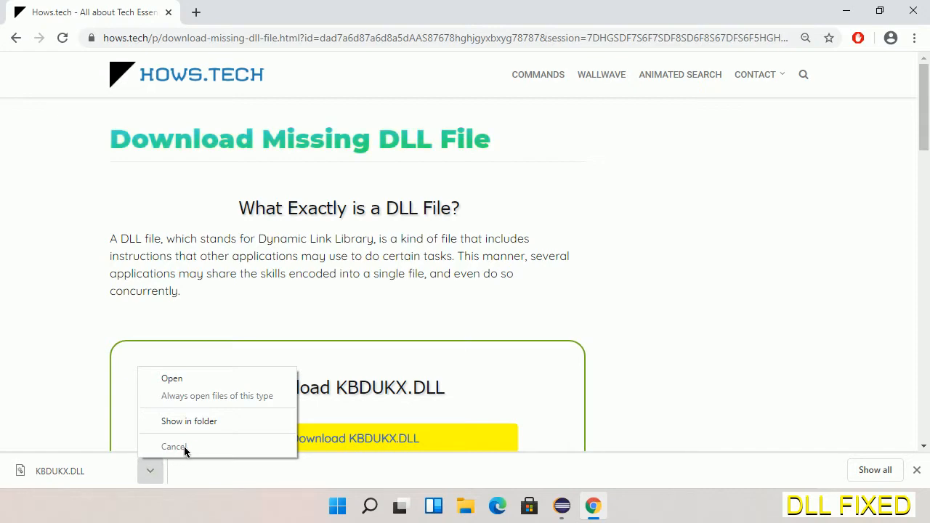
Reveal KBDUKX.DLL in the Downloads folder and bring up its file actions to copy it.
{"action": "left_click", "coordinate": [175, 446]}
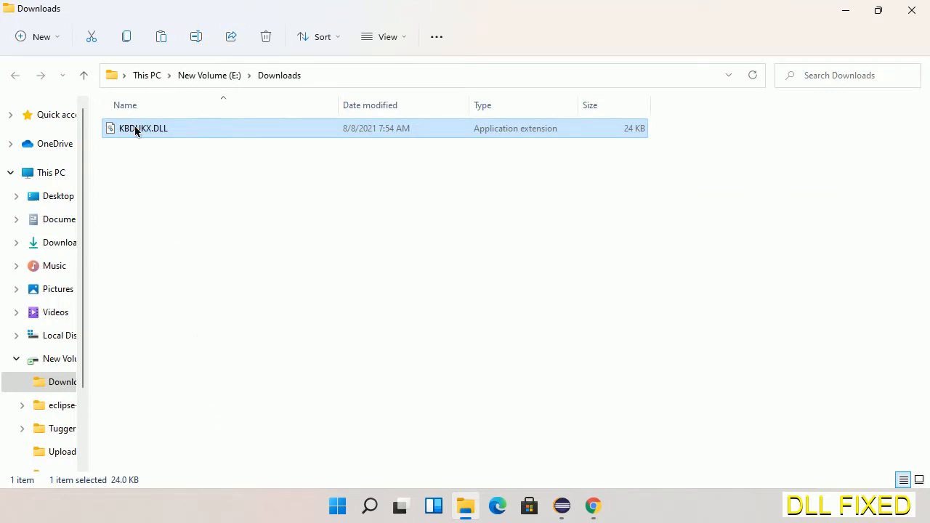
{"action": "right_click", "coordinate": [137, 127]}
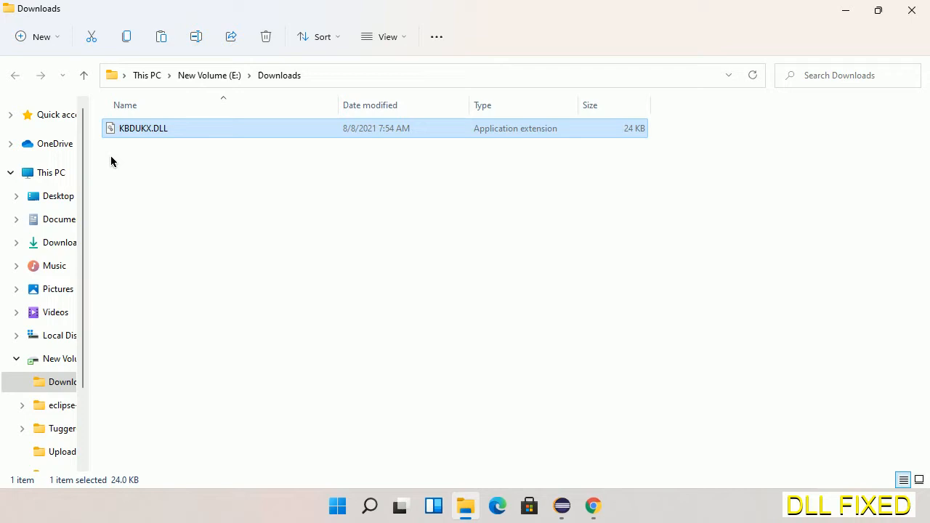
{"action": "mouse_move", "coordinate": [50, 171]}
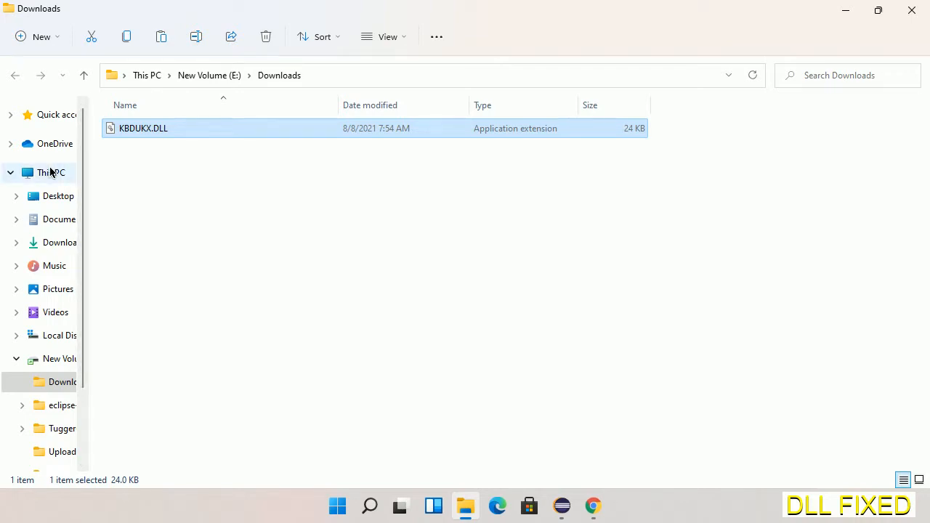
Paste KBDUKX.DLL into C:\Windows\System32, granting administrator permission.
{"action": "left_click", "coordinate": [49, 171]}
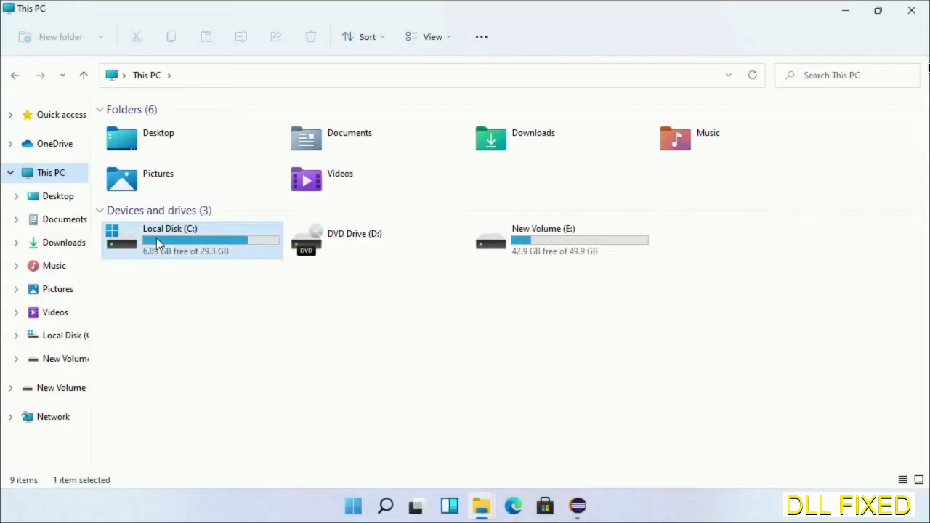
{"action": "double_click", "coordinate": [157, 240]}
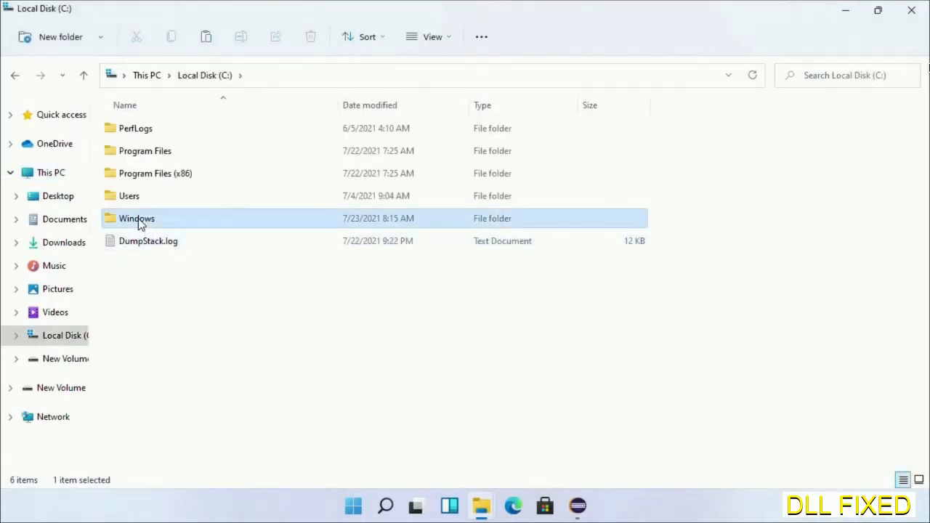
{"action": "double_click", "coordinate": [137, 218]}
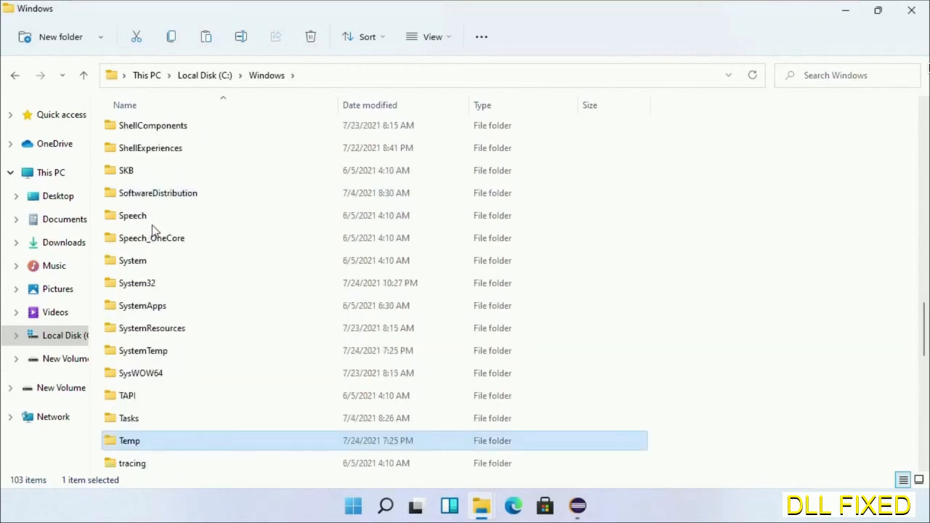
{"action": "double_click", "coordinate": [136, 282]}
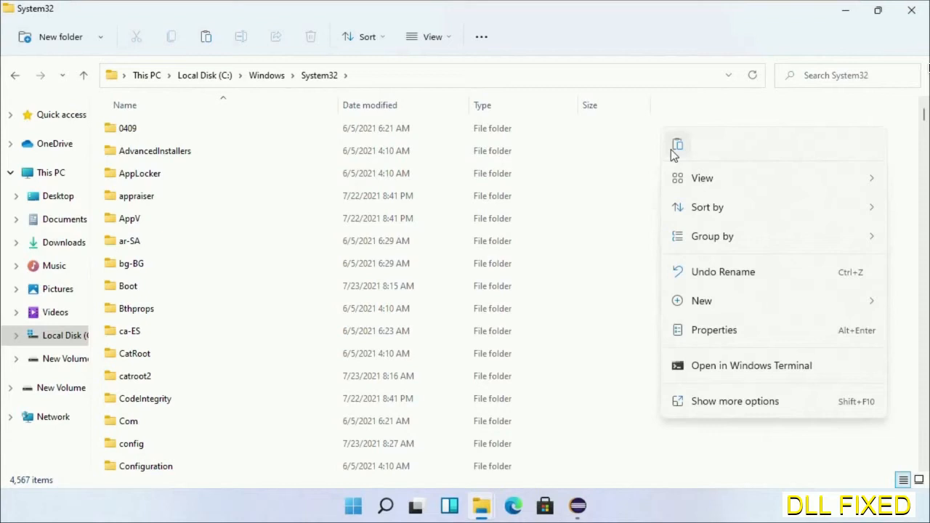
{"action": "left_click", "coordinate": [677, 144]}
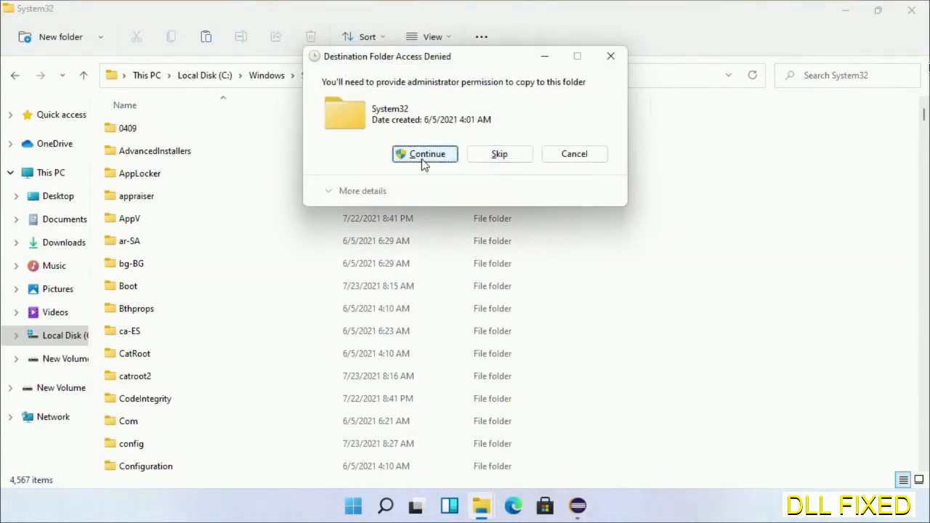
{"action": "left_click", "coordinate": [424, 154]}
{"action": "type", "text": "task"}
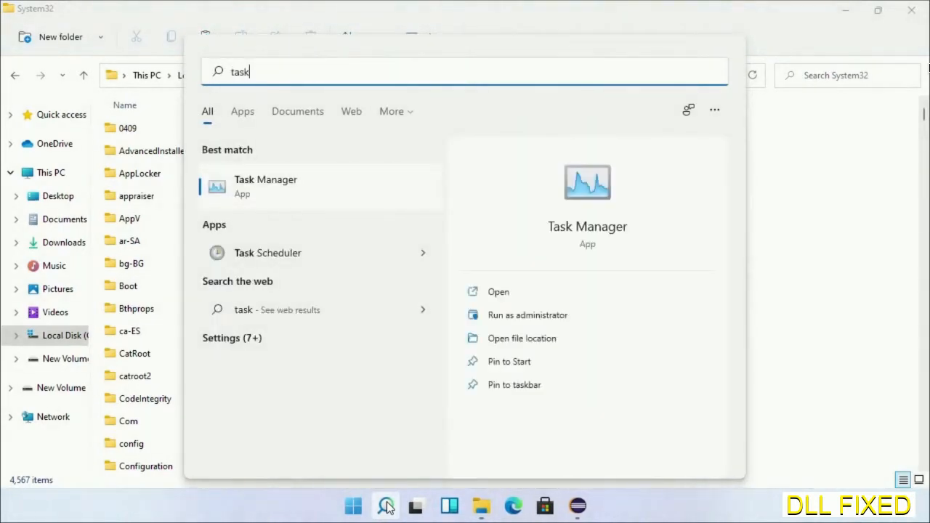
Launch Task Manager as administrator and start a new task, browsing for the program.
{"action": "right_click", "coordinate": [265, 186]}
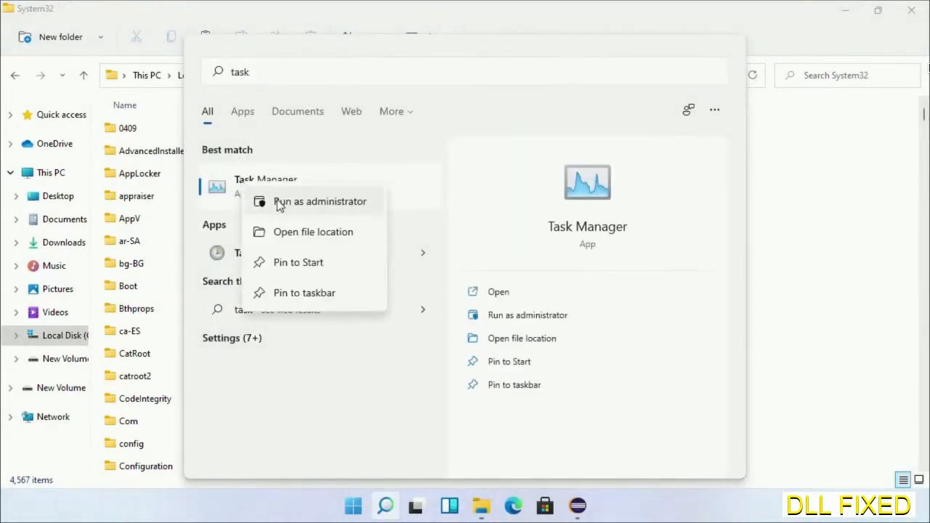
{"action": "left_click", "coordinate": [319, 201]}
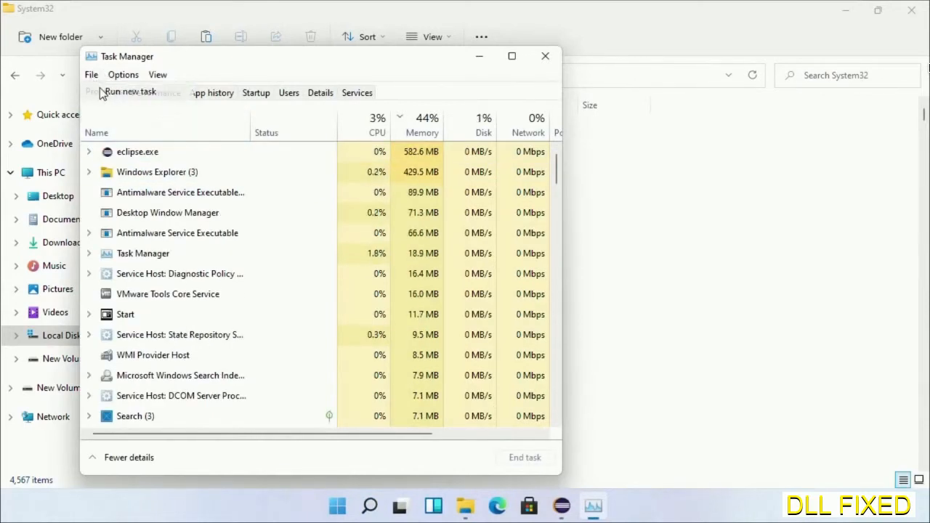
{"action": "left_click", "coordinate": [131, 91]}
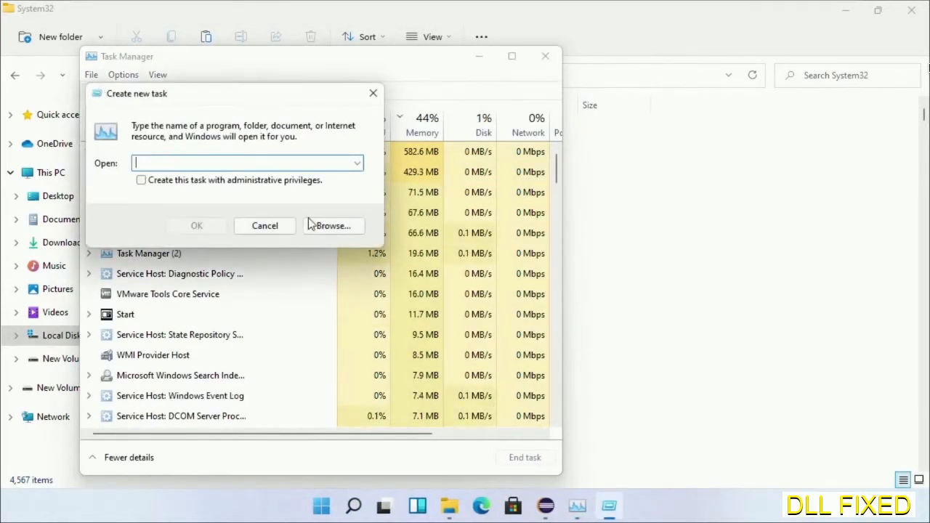
{"action": "left_click", "coordinate": [335, 225]}
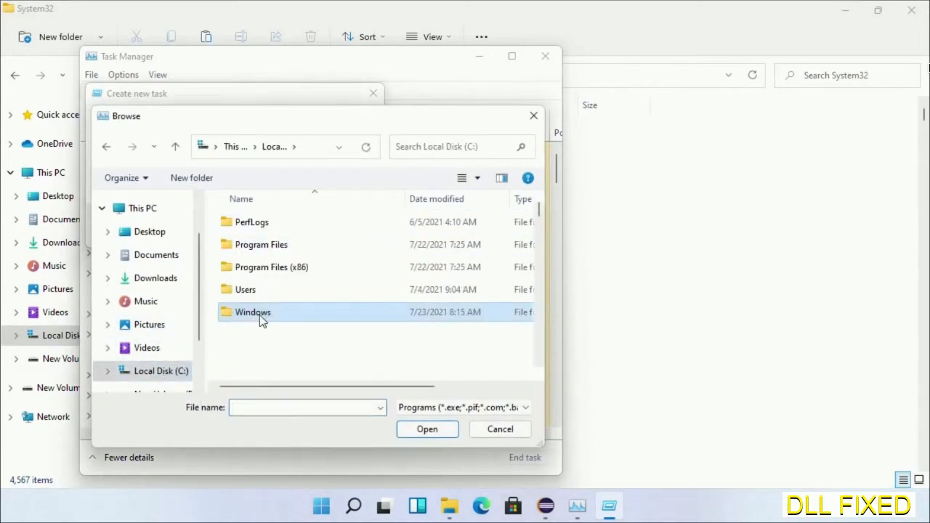
Pick cmd.exe from C:\Windows\System32 and enable administrative privileges for the task.
{"action": "double_click", "coordinate": [253, 311]}
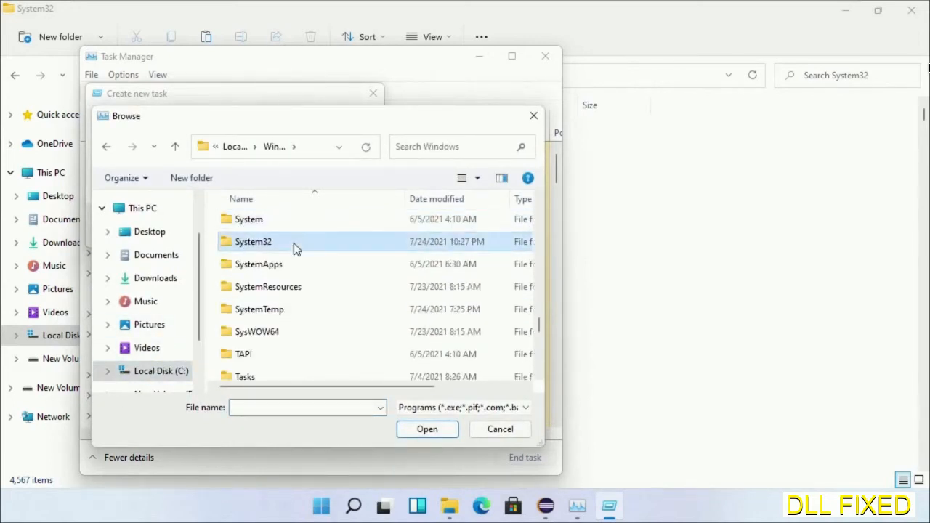
{"action": "double_click", "coordinate": [253, 241]}
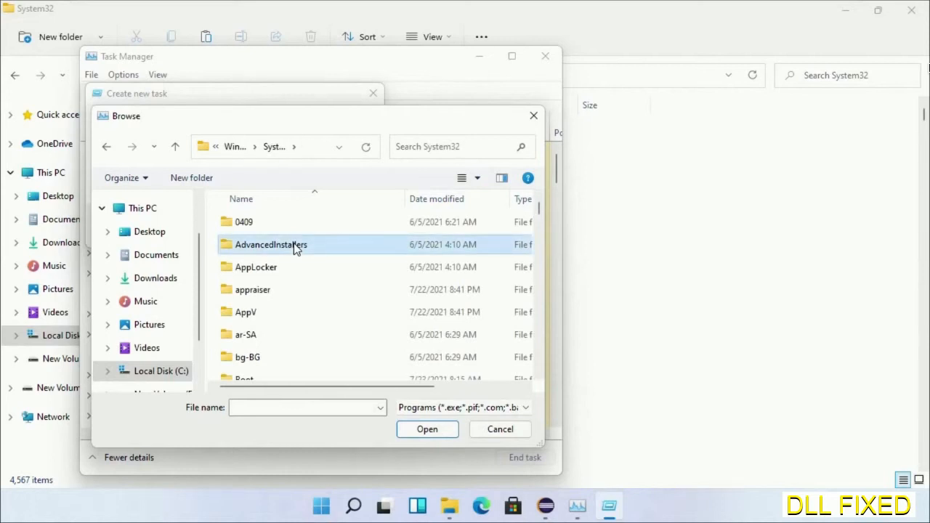
{"action": "scroll", "scroll_direction": "down", "scroll_amount": 3}
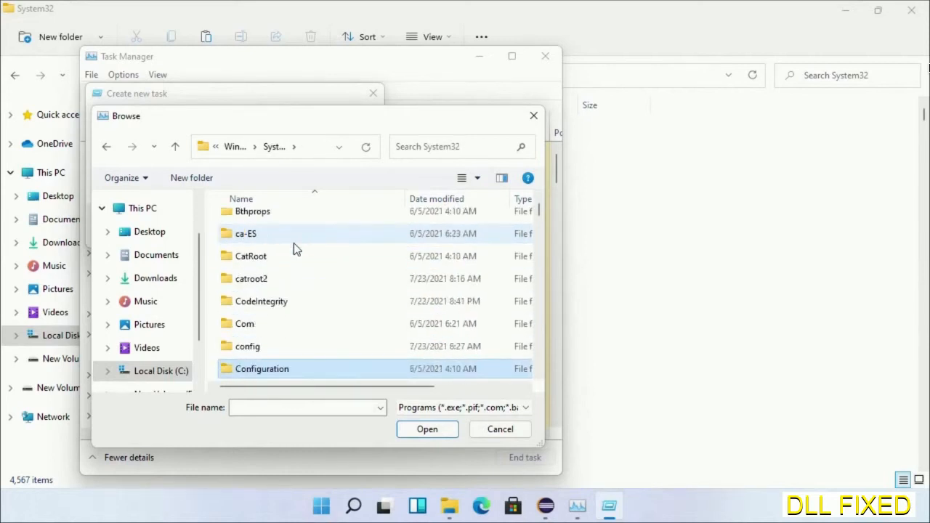
{"action": "scroll", "scroll_direction": "down", "scroll_amount": 3}
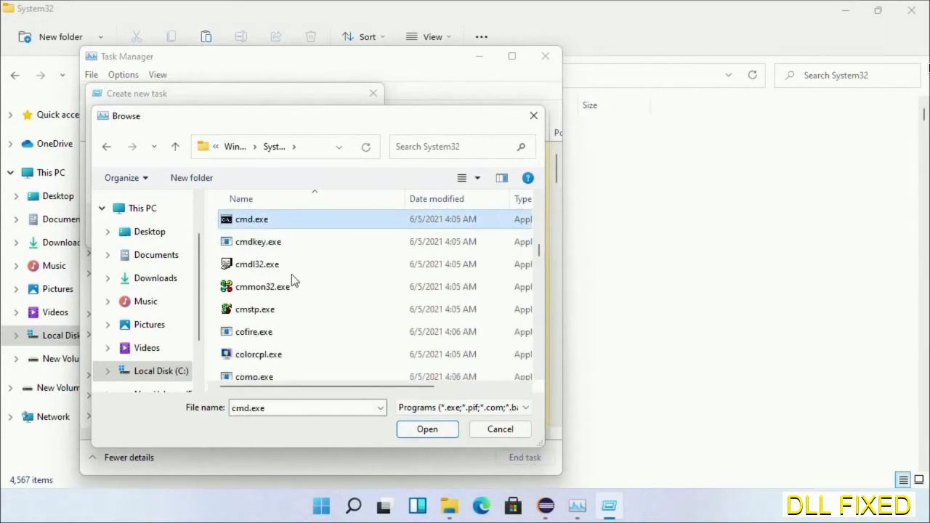
{"action": "left_click", "coordinate": [427, 431]}
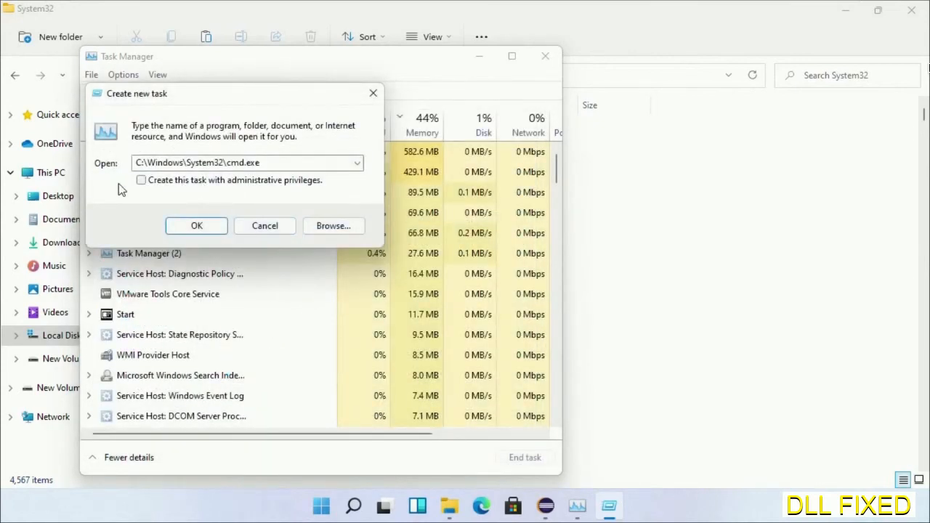
{"action": "left_click", "coordinate": [141, 180]}
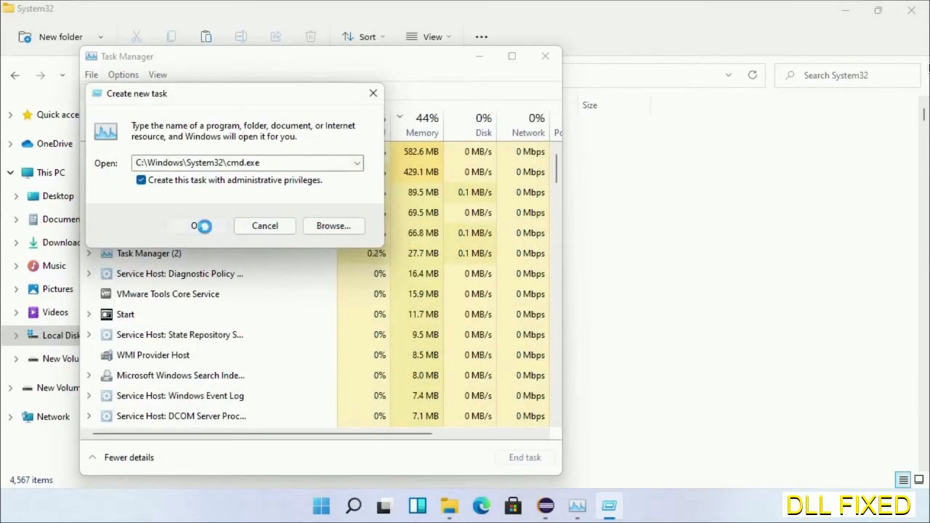
Run chkdsk c: /f /r in the elevated prompt and answer Y to schedule it for next restart.
{"action": "left_click", "coordinate": [198, 227]}
{"action": "type", "text": "chkdsk c /f /r"}
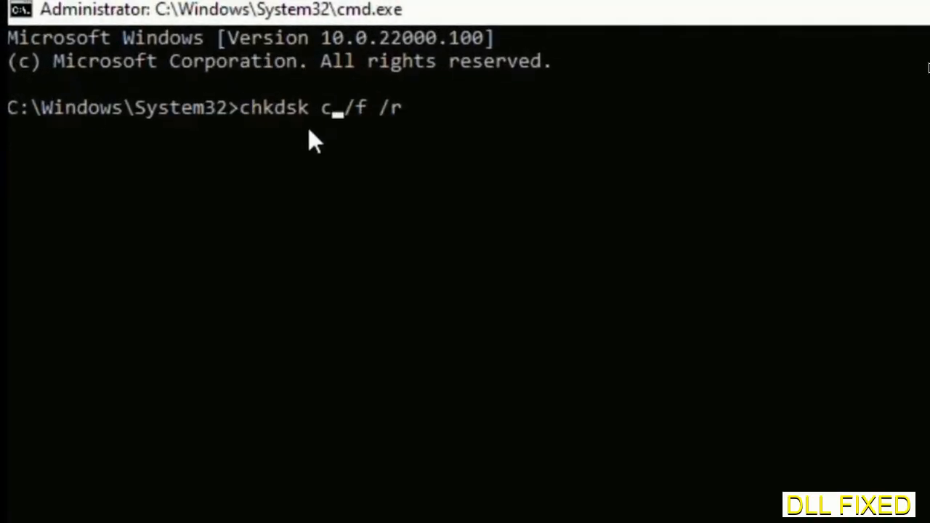
{"action": "type", "text": ":"}
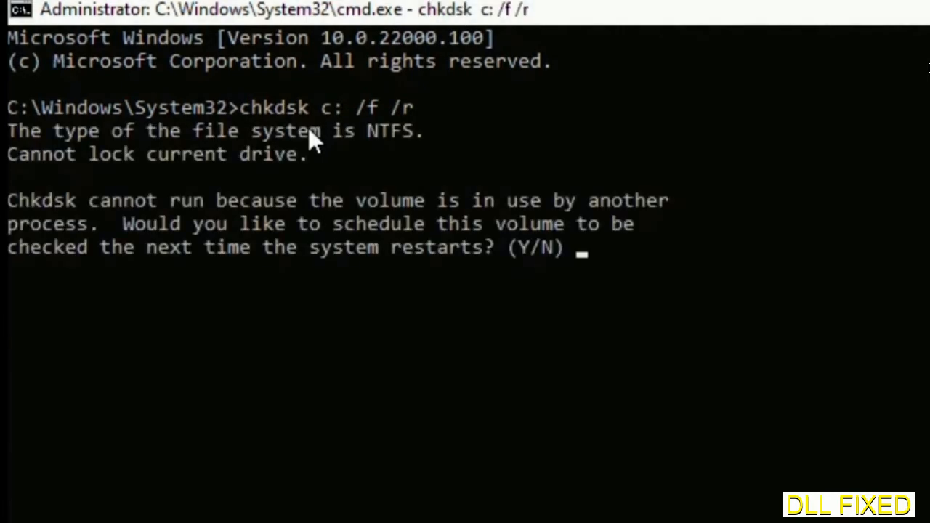
{"action": "type", "text": "Y"}
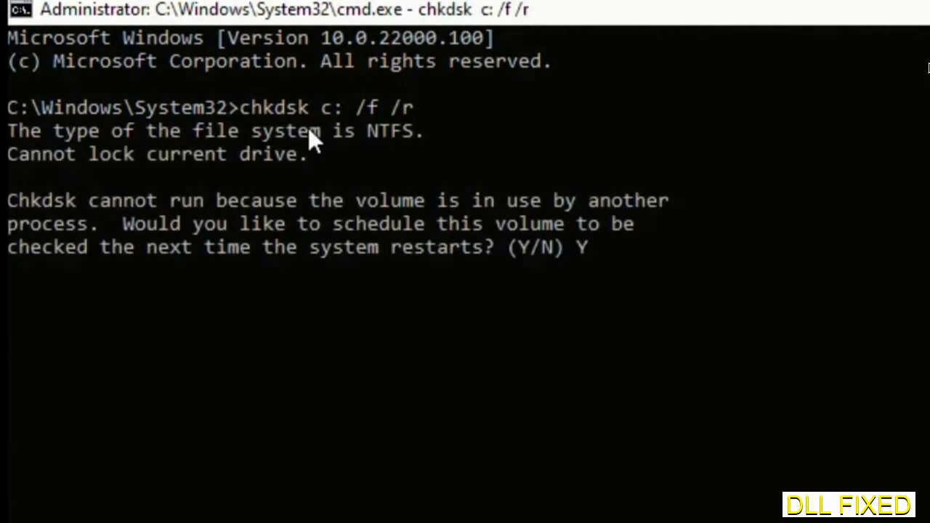
{"action": "key", "text": "enter"}
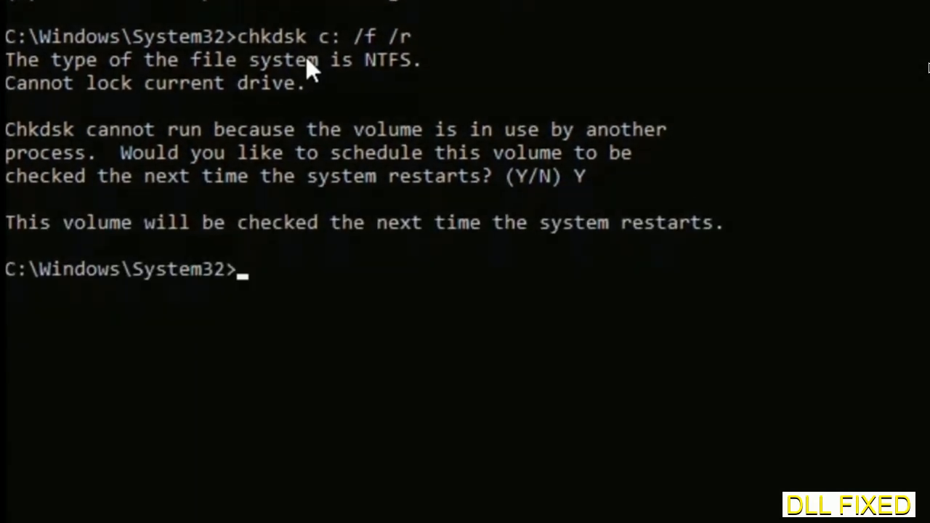
Enter sfc /scannow to start the system file scan.
{"action": "type", "text": "s"}
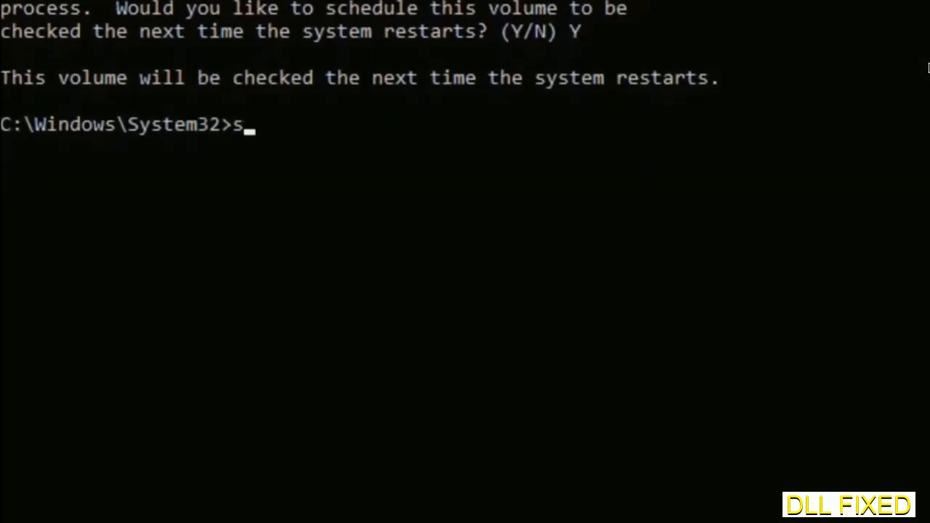
{"action": "type", "text": "fc /s"}
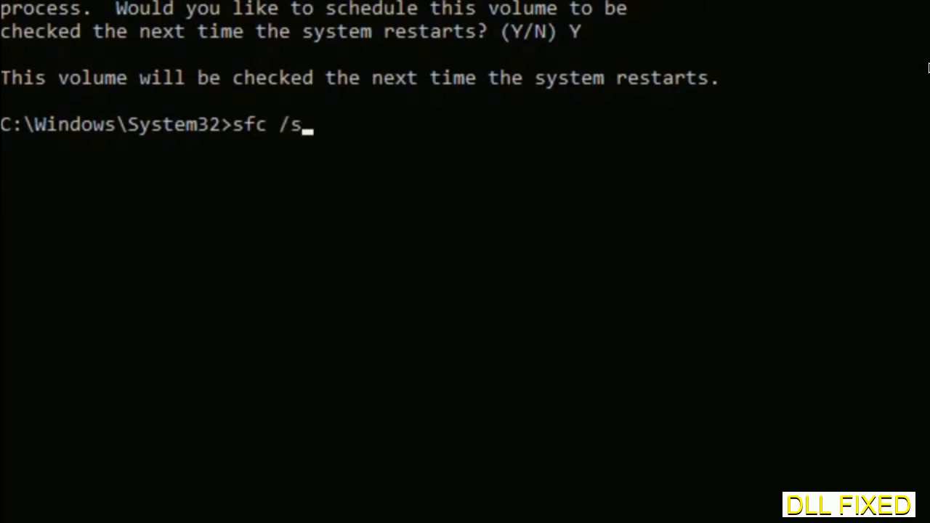
{"action": "type", "text": "cannow"}
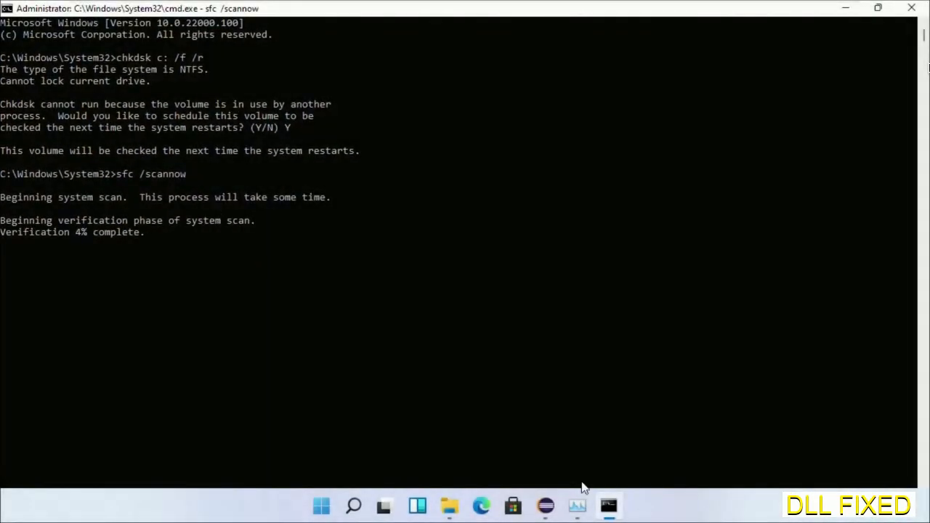
{"action": "mouse_move", "coordinate": [584, 502]}
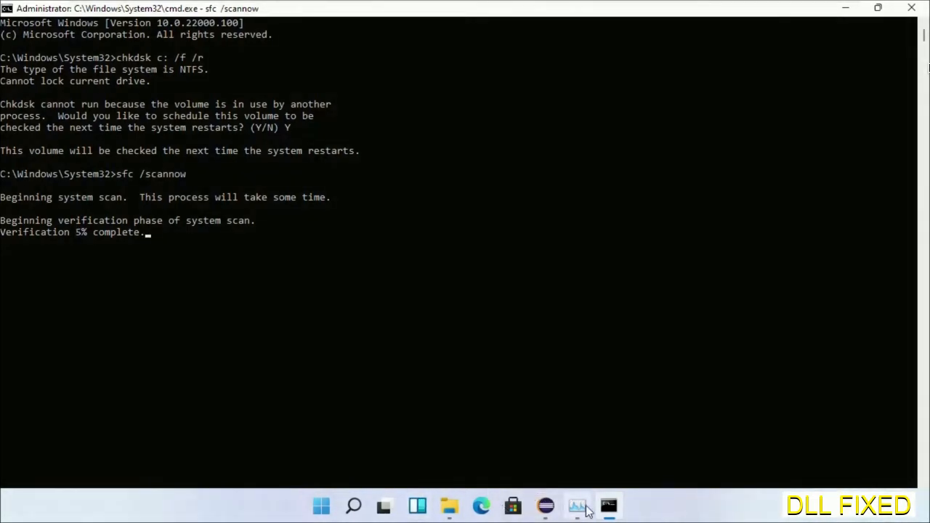
Launch a second elevated cmd.exe from Task Manager's Run new task dialog.
{"action": "left_click", "coordinate": [577, 504]}
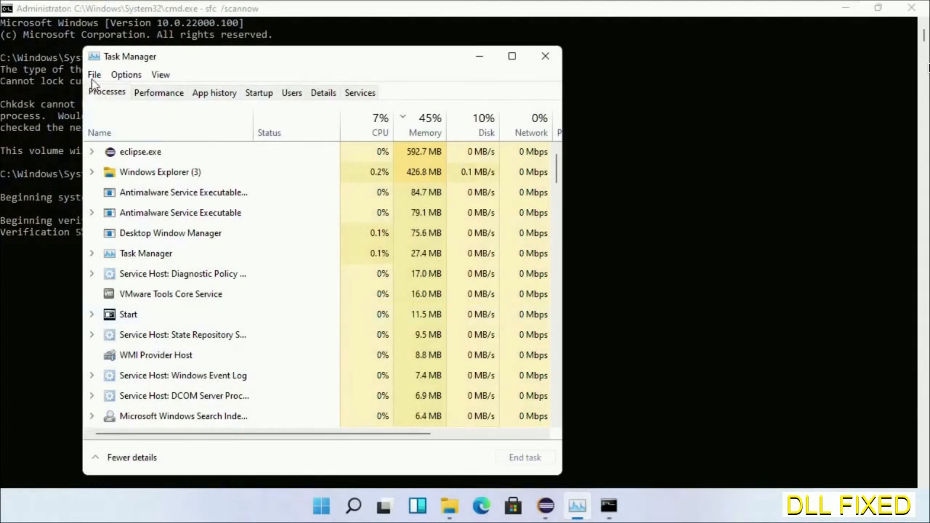
{"action": "left_click", "coordinate": [93, 74]}
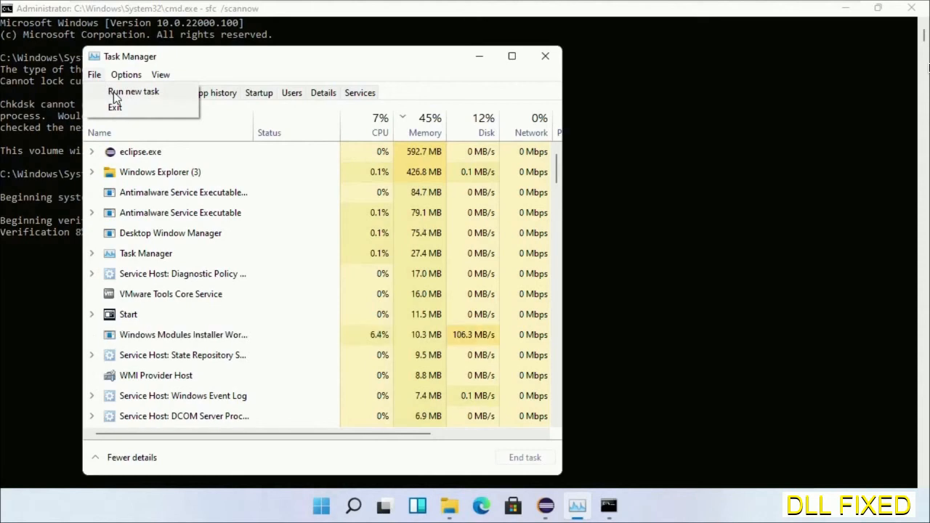
{"action": "left_click", "coordinate": [134, 91]}
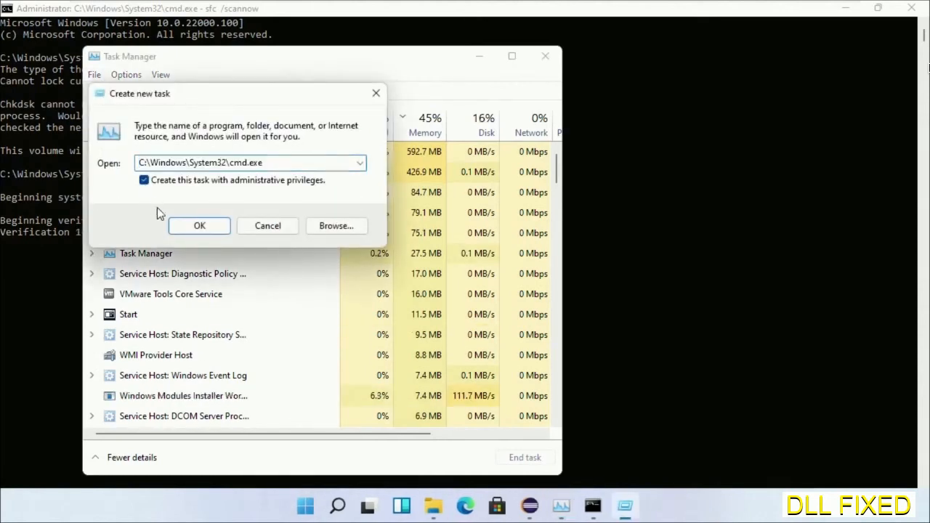
{"action": "left_click", "coordinate": [199, 226]}
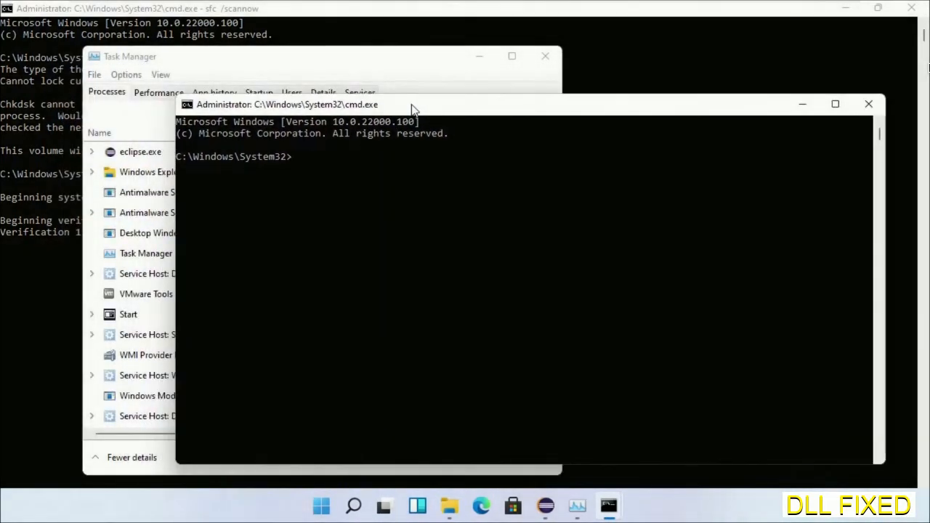
{"action": "mouse_move", "coordinate": [436, 8]}
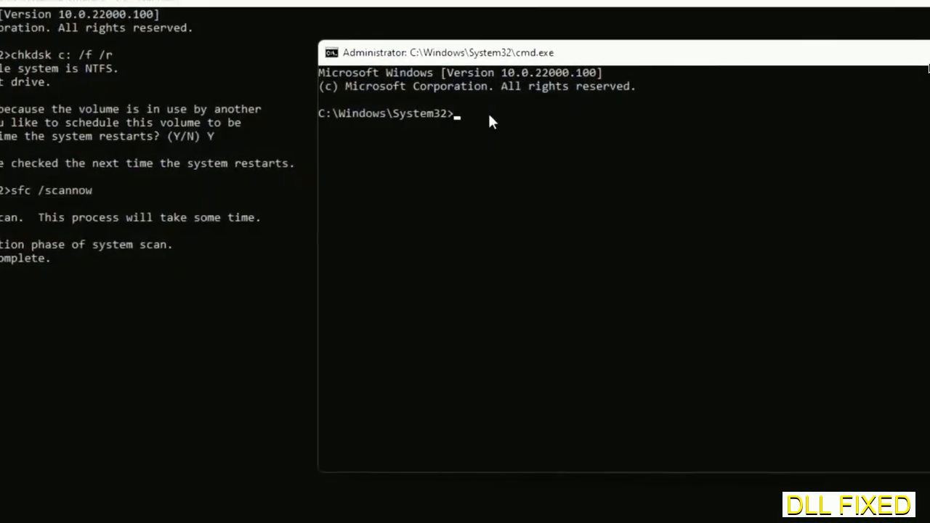
Write regsvr32 "C:\Windows\System32\myMissingDllFile.dll" and mark the placeholder file name.
{"action": "type", "text": "regsvr32 \"C:\\Windows\\System32\\myMissingDllFile.dll\""}
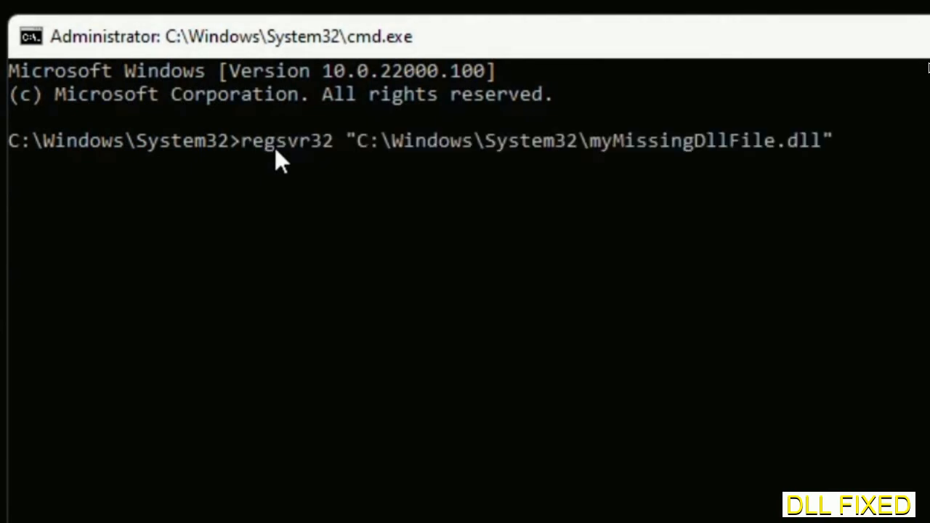
{"action": "mouse_move", "coordinate": [594, 162]}
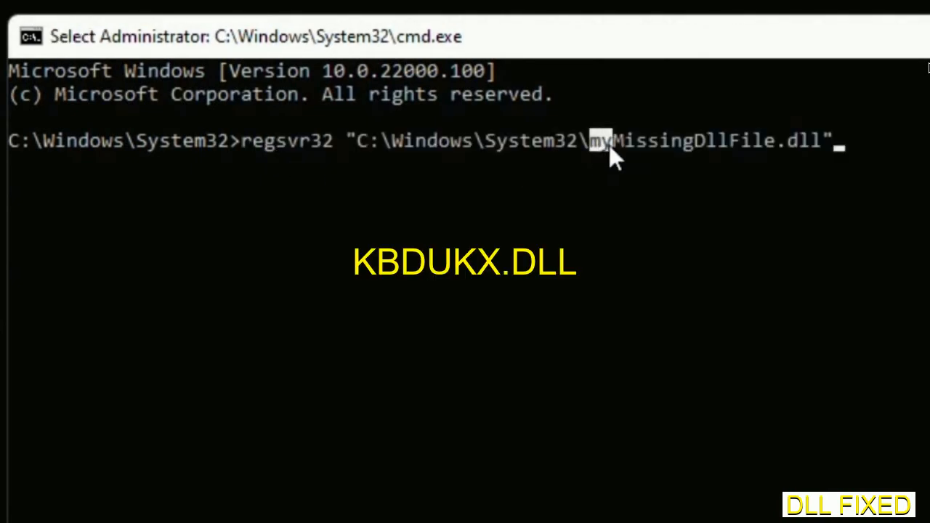
{"action": "left_click_drag", "start_coordinate": [589, 139], "coordinate": [821, 139]}
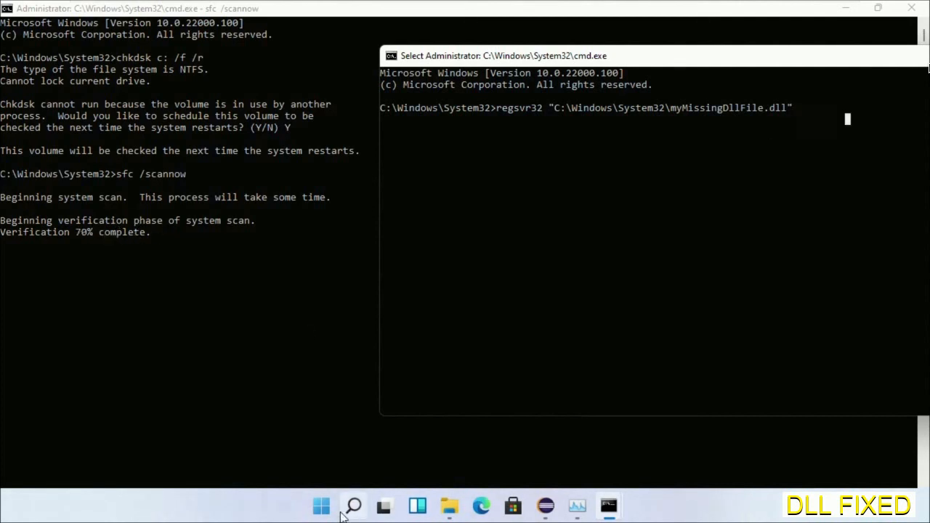
Bring up the Start menu's power choices to restart Windows.
{"action": "left_click", "coordinate": [353, 506]}
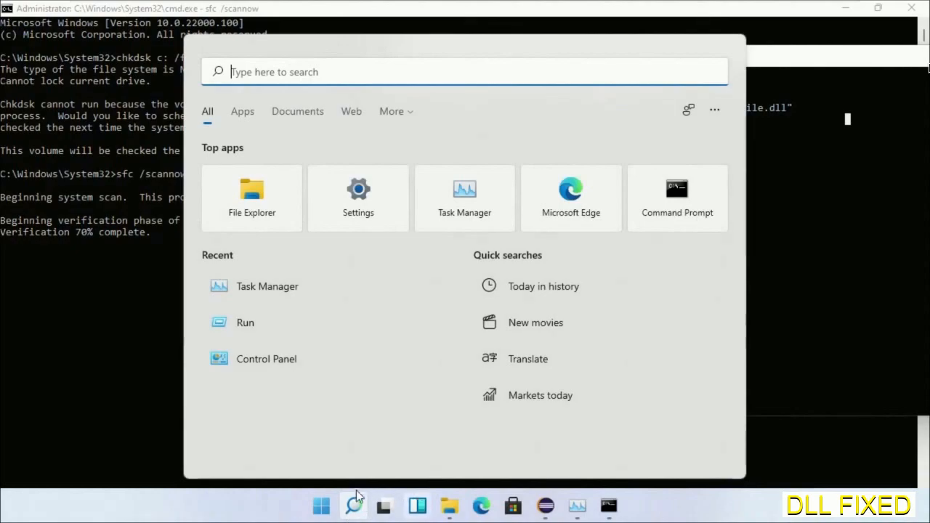
{"action": "left_click", "coordinate": [642, 456]}
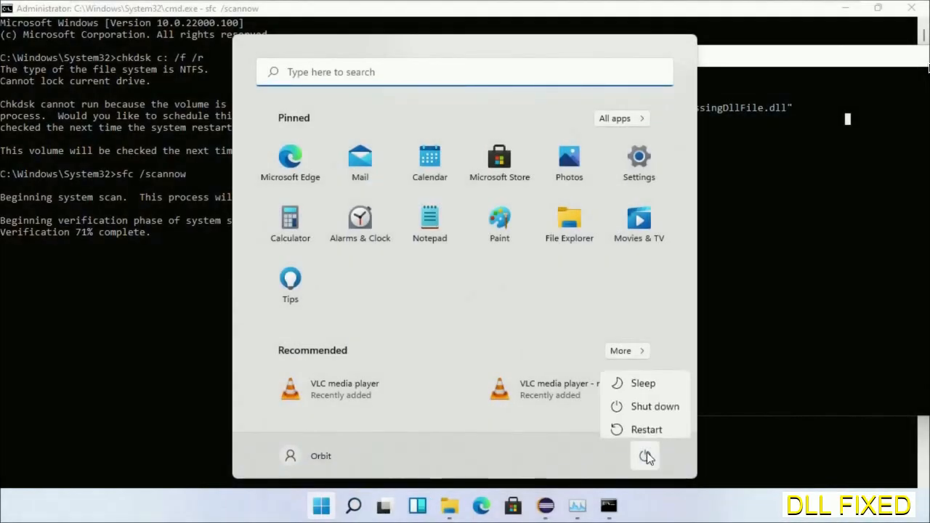